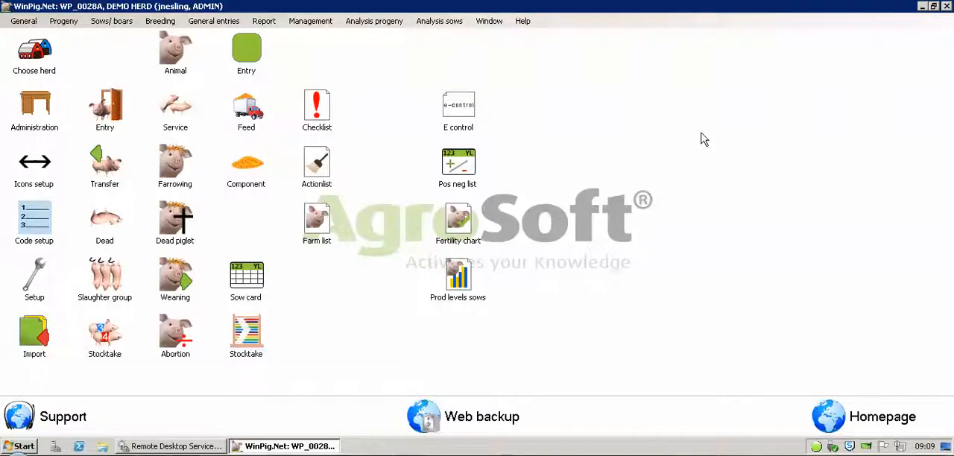
mouse_move(457, 220)
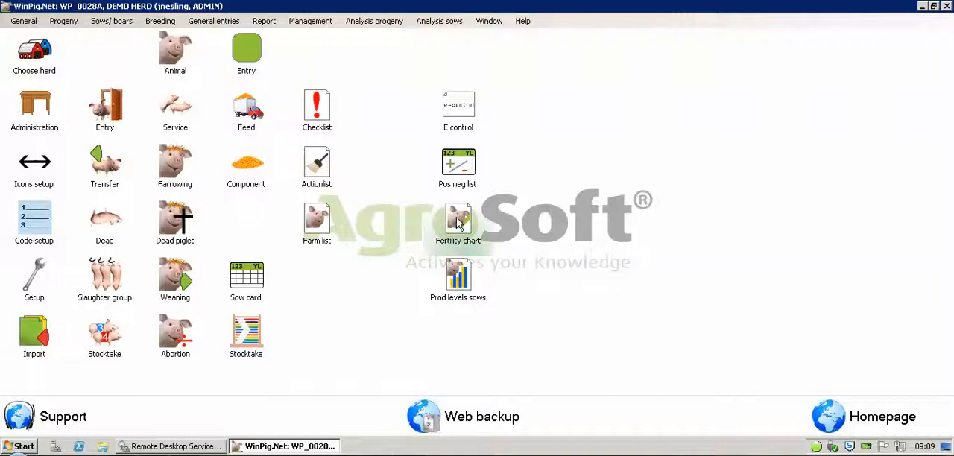
mouse_move(459, 220)
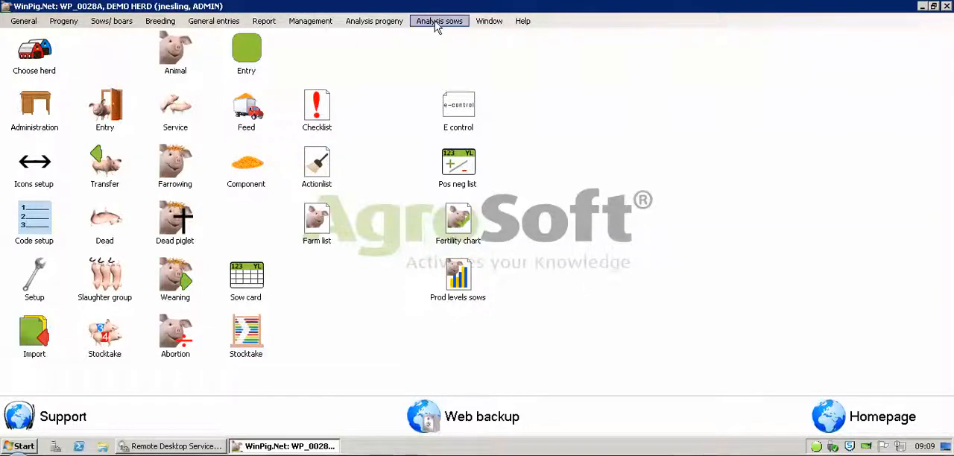
- Show the Analysis sows menu listing customised, effect and herd analyses
left_click(438, 21)
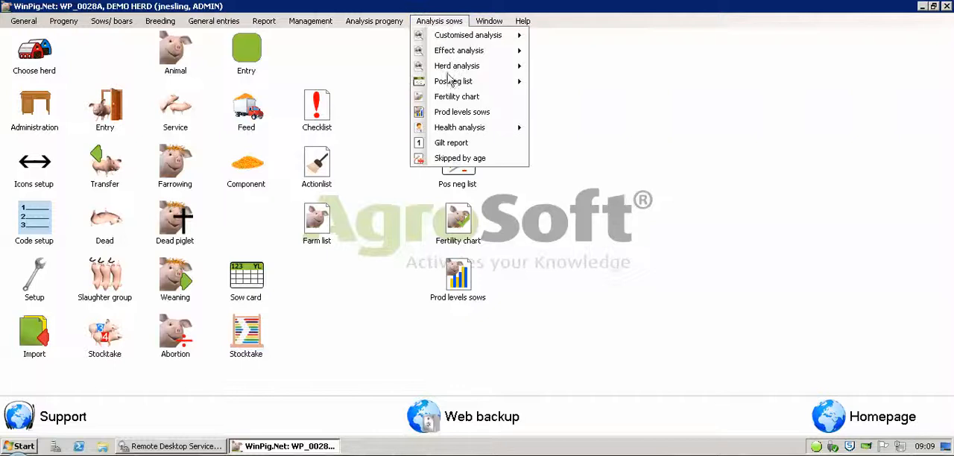
mouse_move(456, 95)
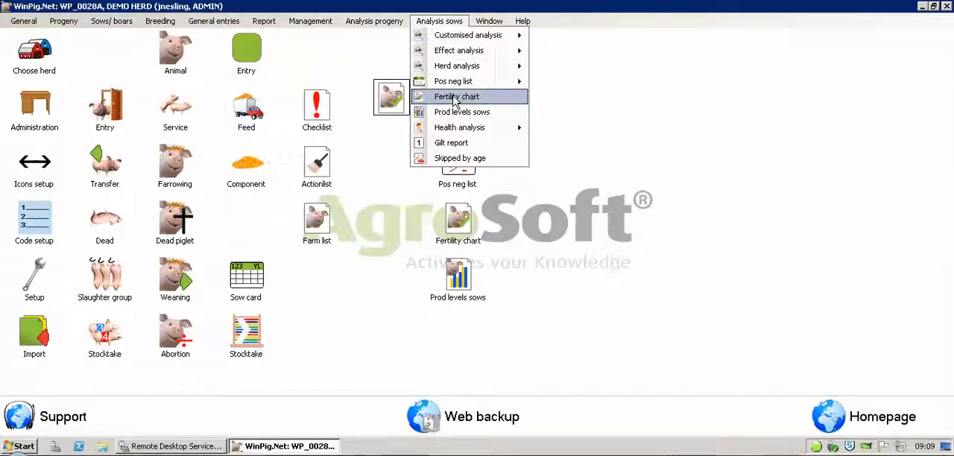
- Load the Fertility chart and set its reporting period to Last 26 weeks
left_click(456, 95)
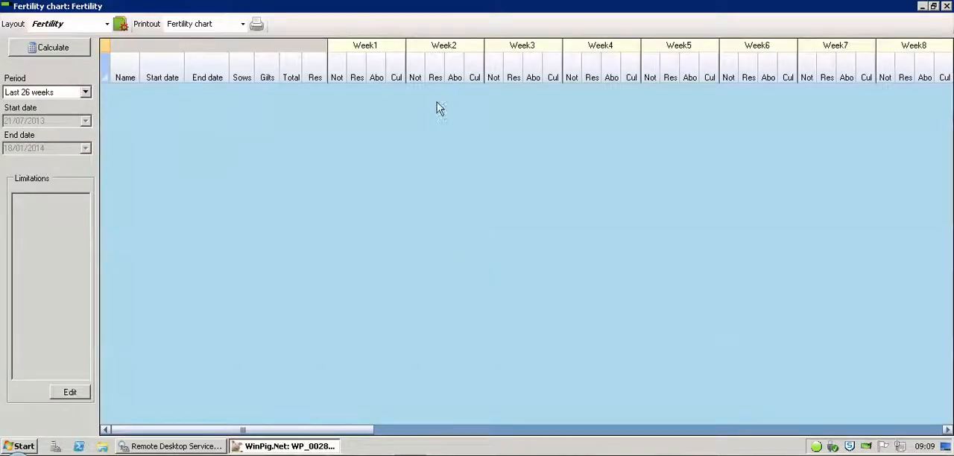
mouse_move(11, 101)
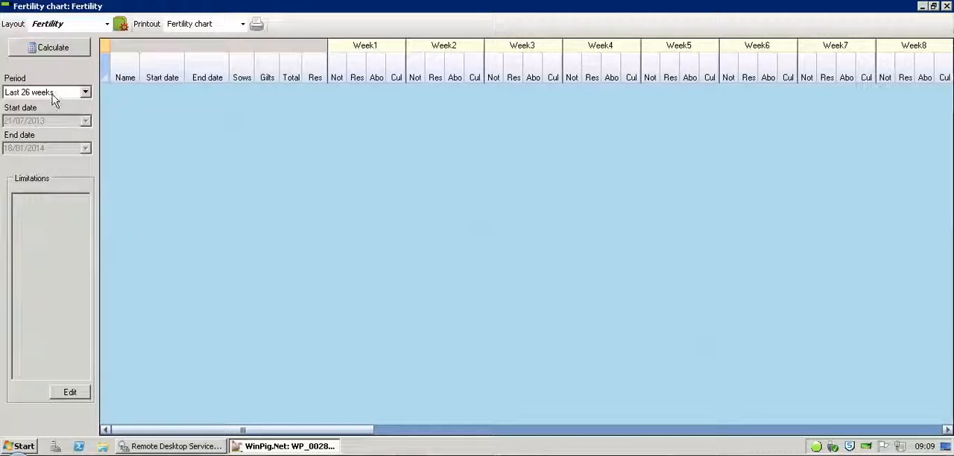
mouse_move(86, 92)
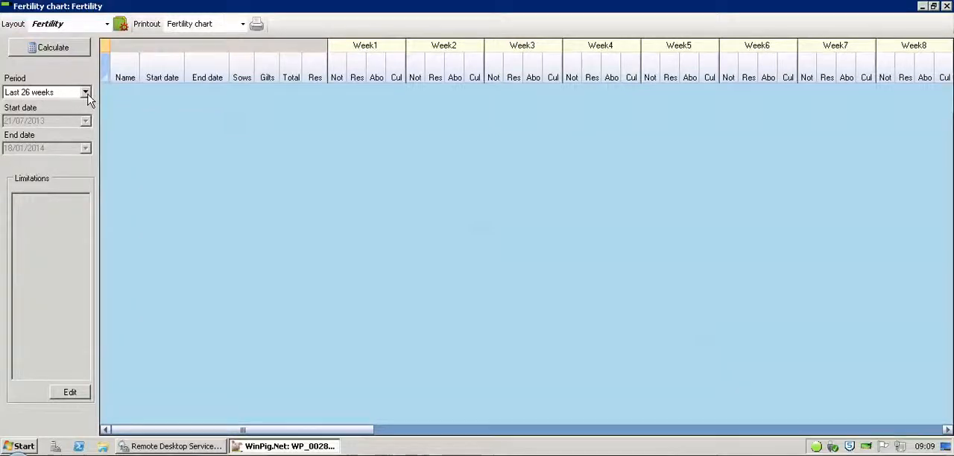
left_click(85, 92)
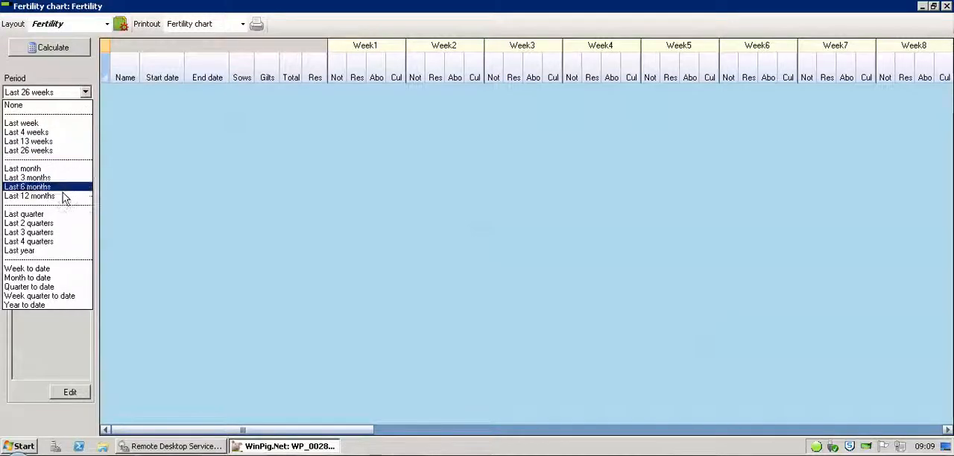
left_click(19, 250)
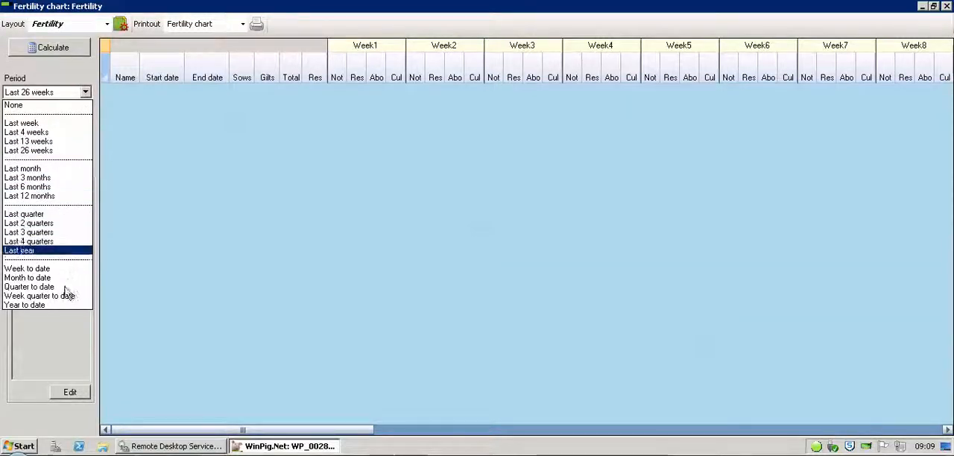
left_click(29, 149)
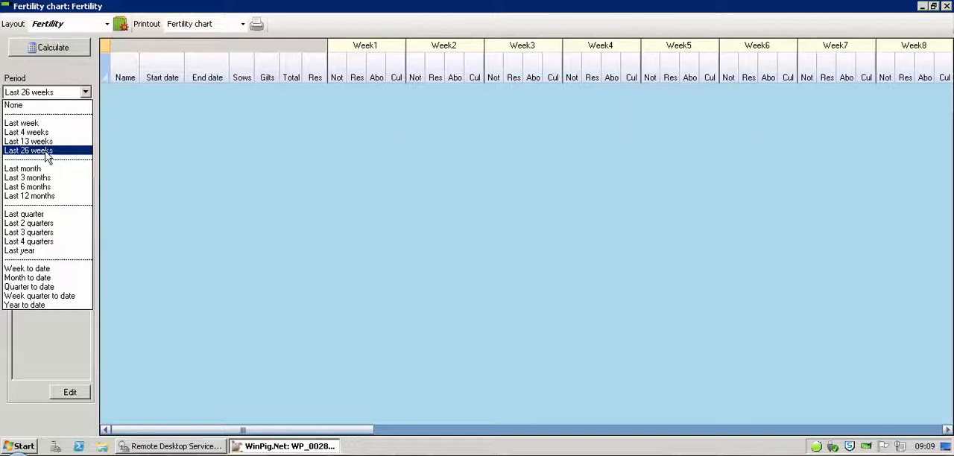
left_click(29, 149)
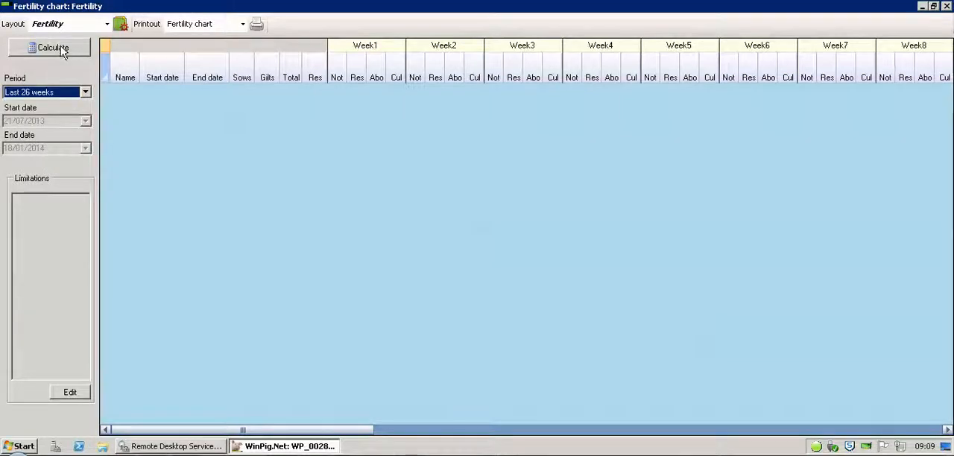
- Run Calculate so the weekly rows fill with sow, gilt and outcome counts
left_click(50, 47)
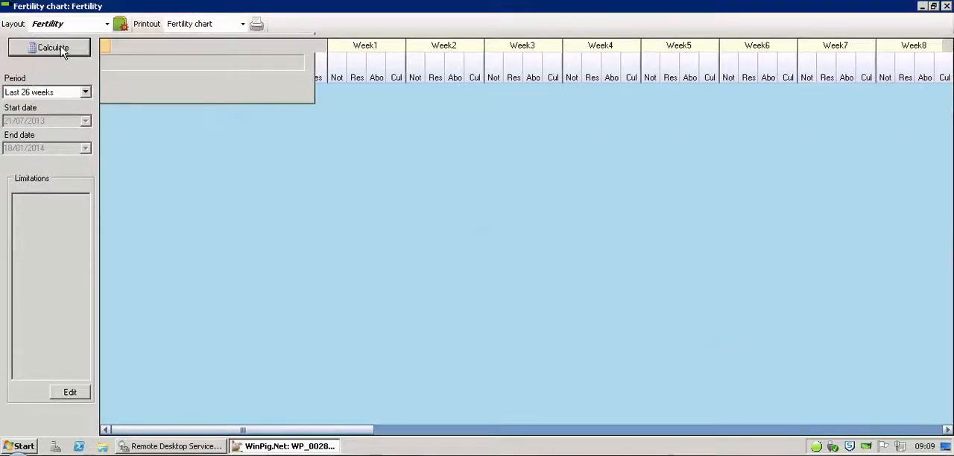
left_click(50, 48)
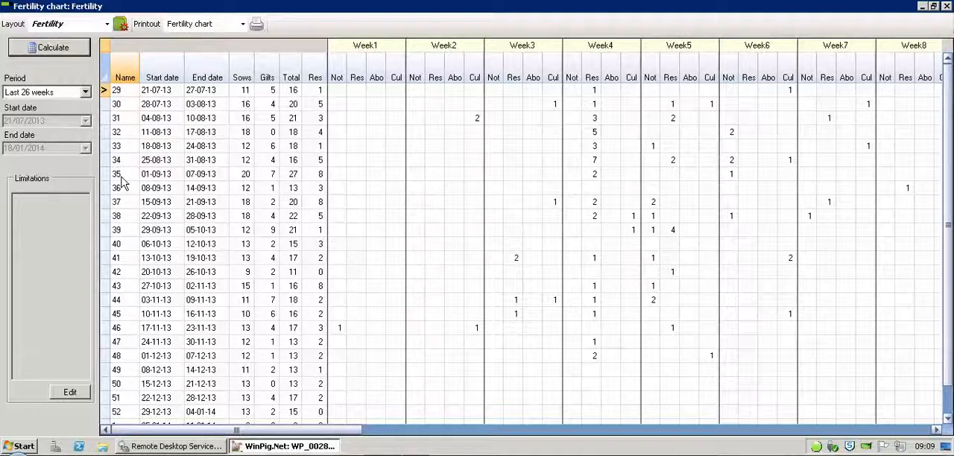
mouse_move(138, 256)
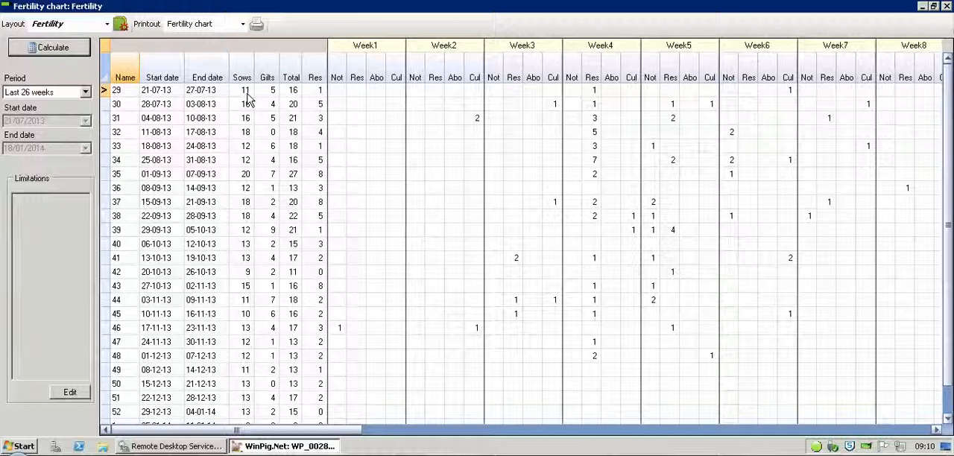
mouse_move(296, 99)
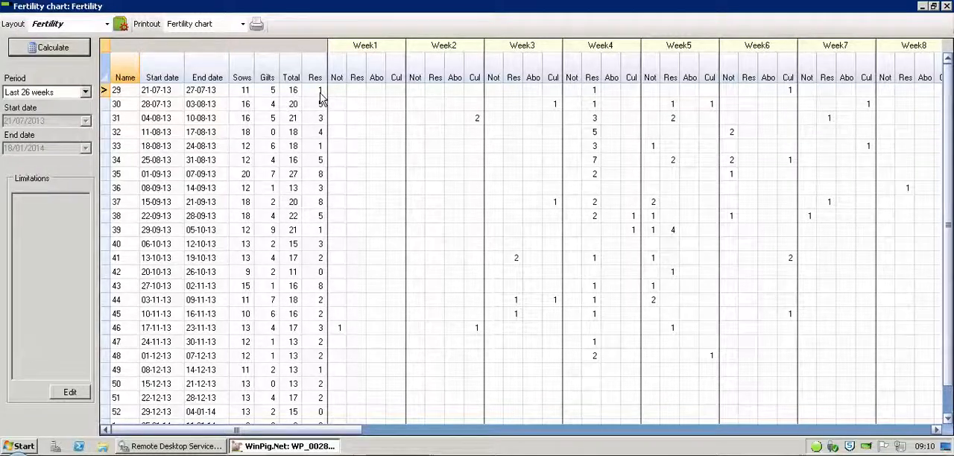
mouse_move(316, 98)
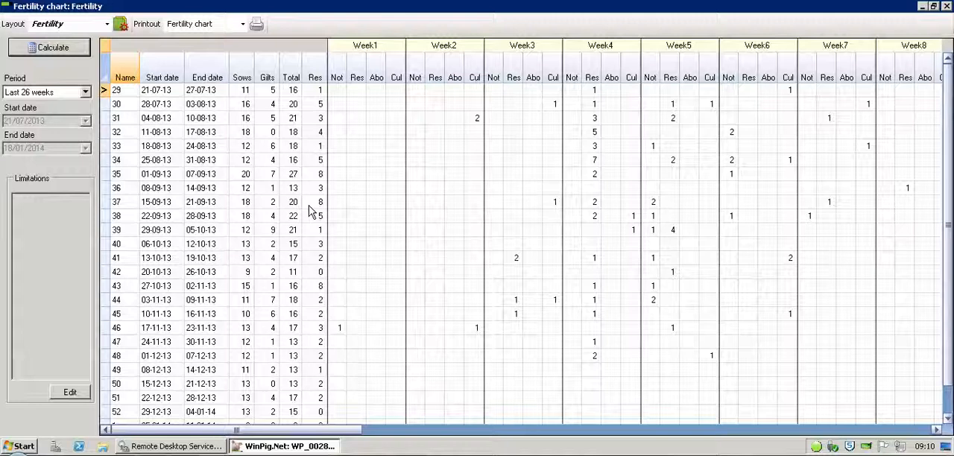
mouse_move(274, 116)
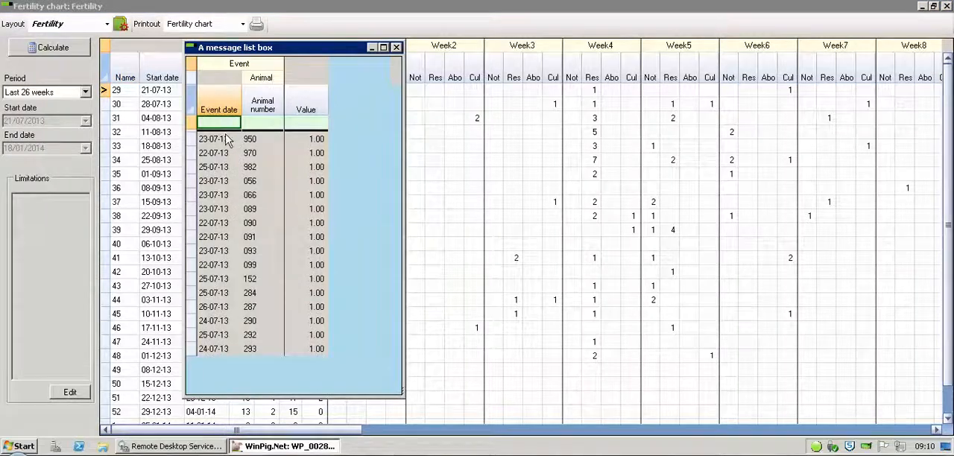
mouse_move(275, 136)
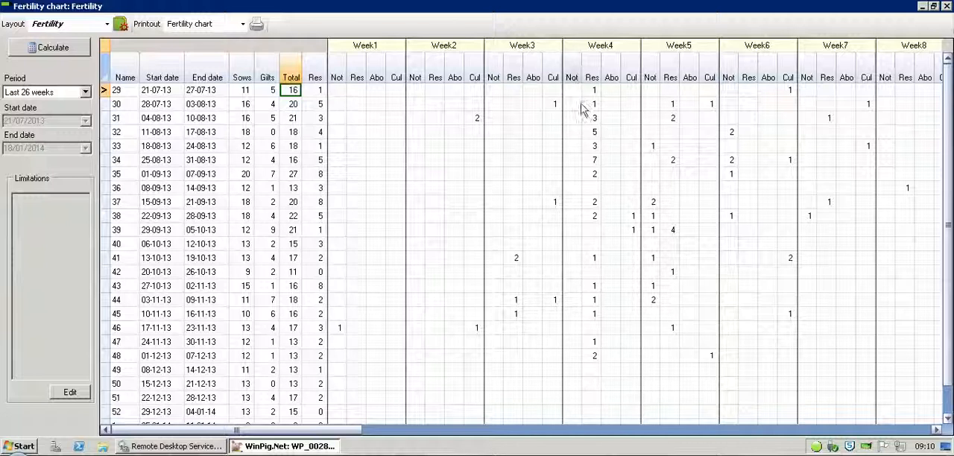
mouse_move(574, 87)
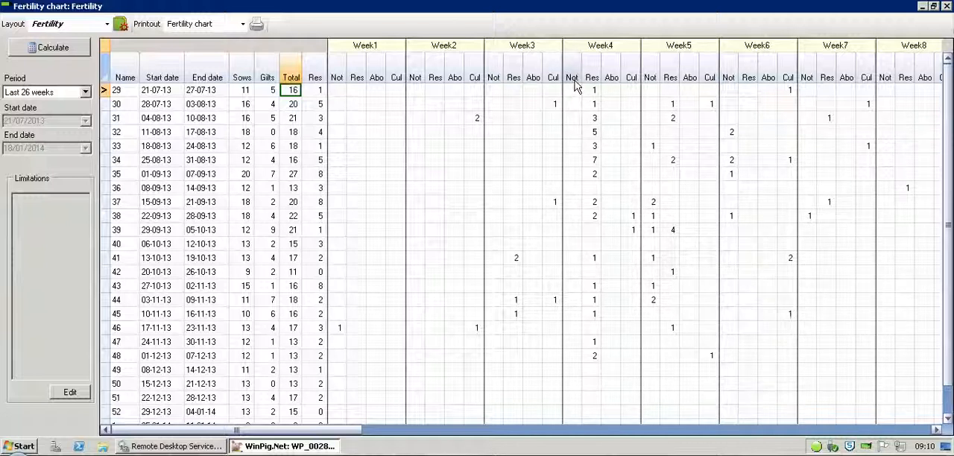
mouse_move(615, 87)
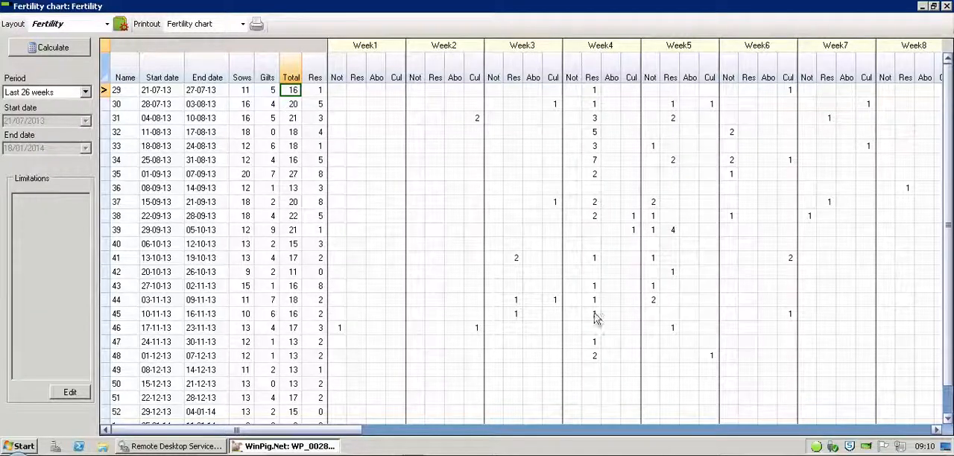
mouse_move(602, 160)
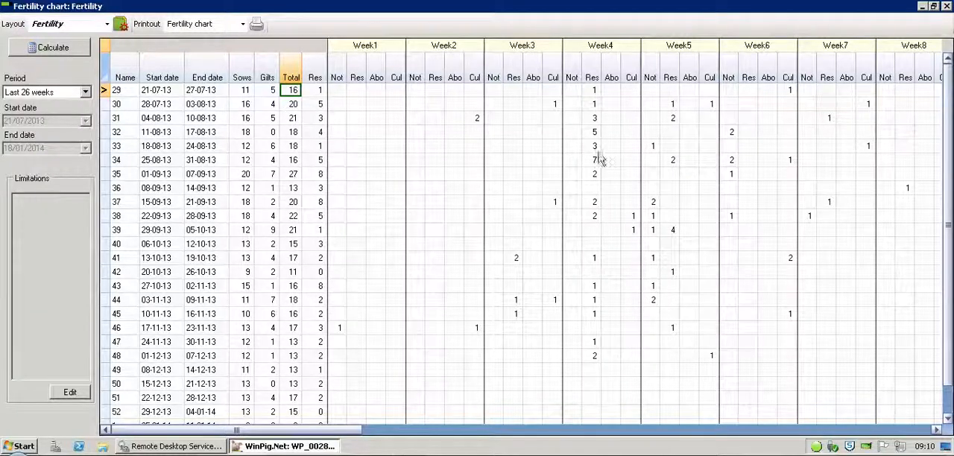
mouse_move(597, 165)
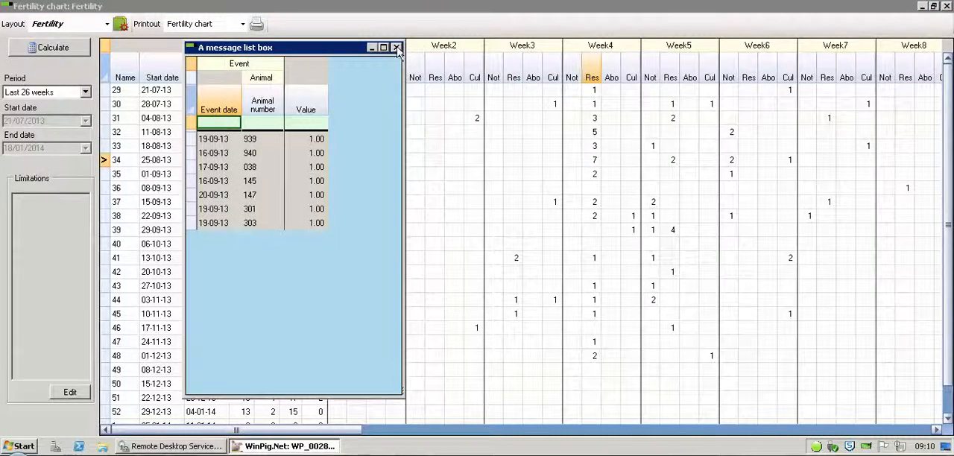
left_click(397, 48)
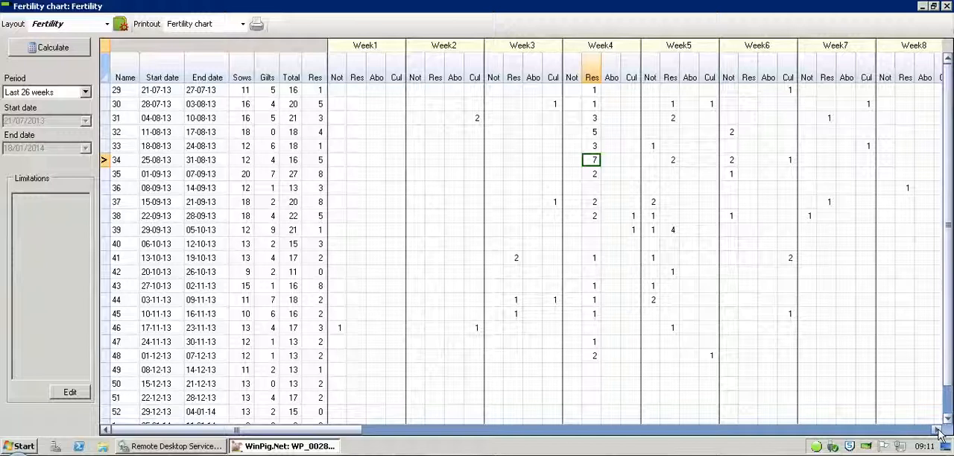
scroll("right", 3)
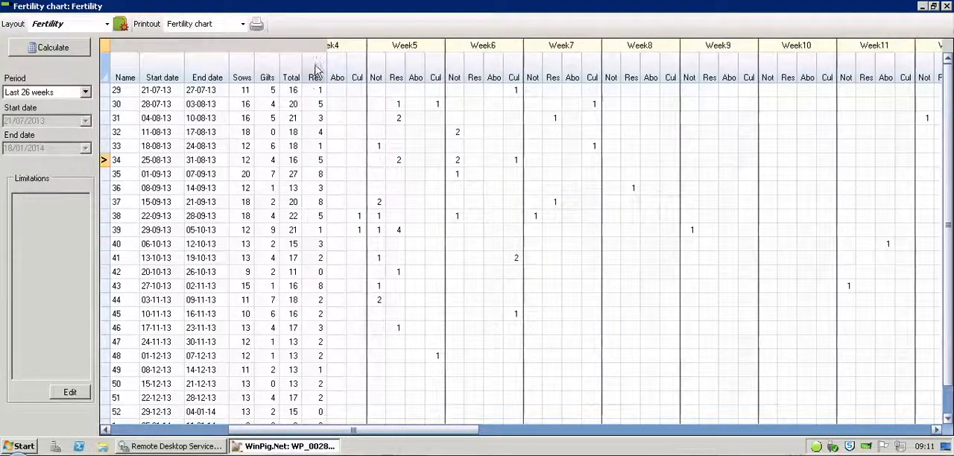
mouse_move(232, 118)
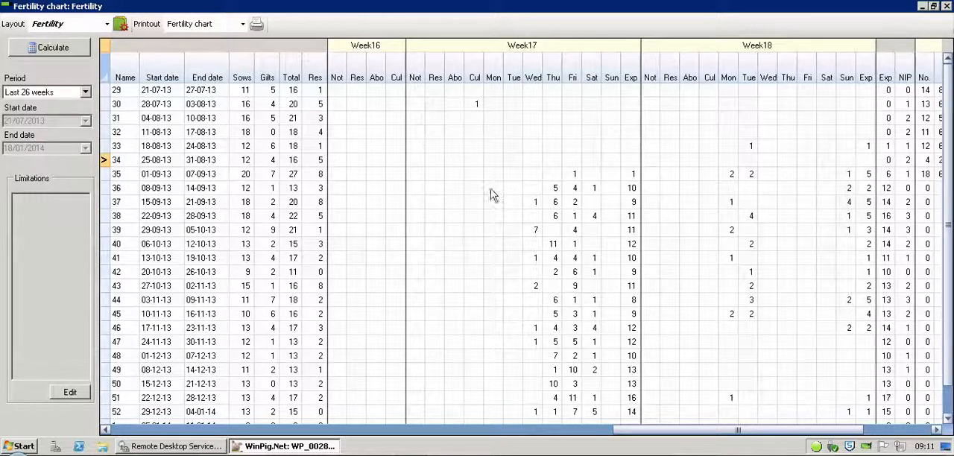
mouse_move(558, 195)
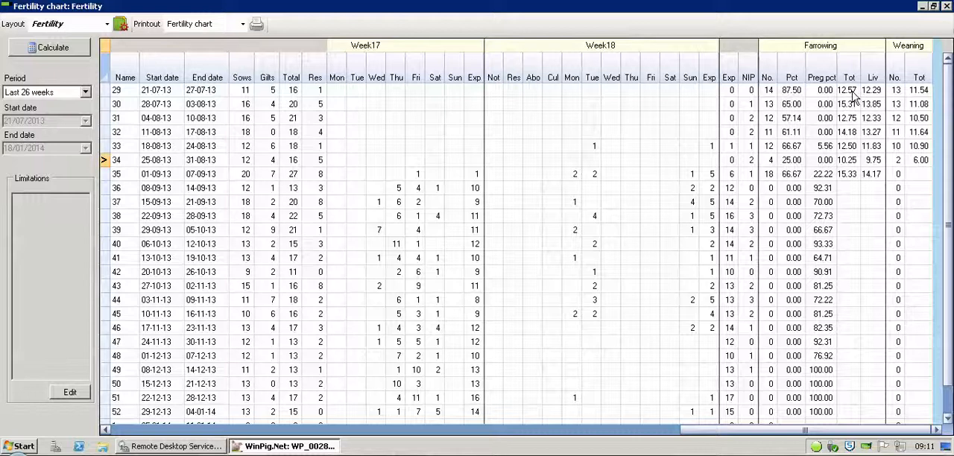
mouse_move(880, 97)
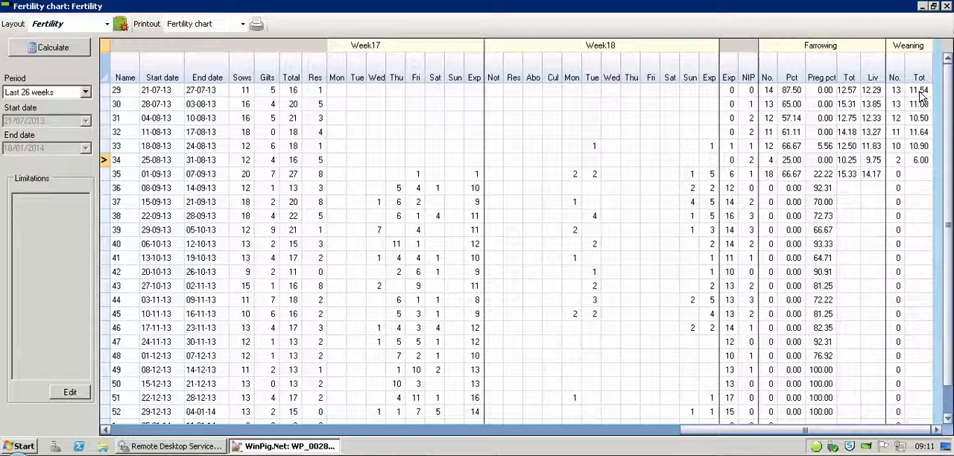
mouse_move(125, 431)
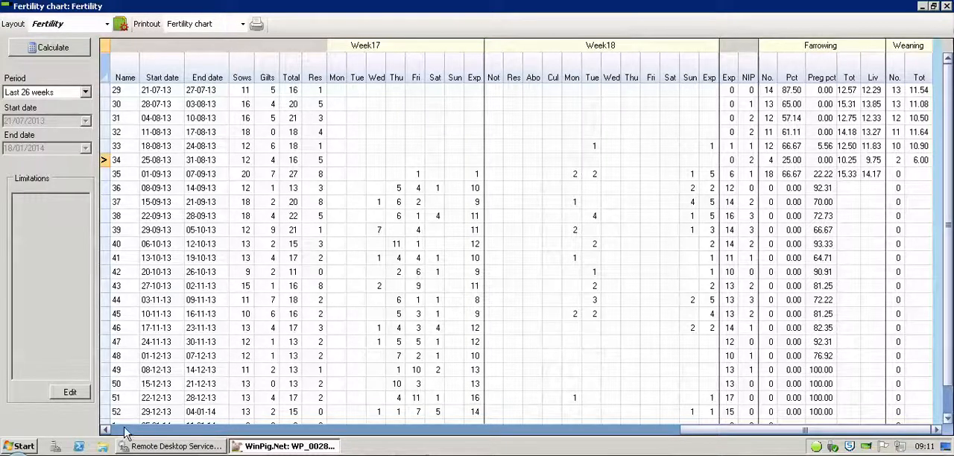
scroll("left", 3)
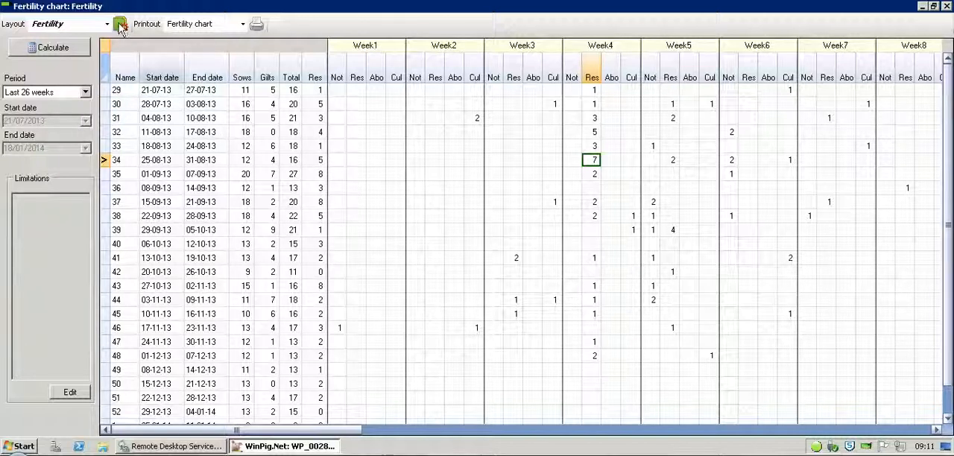
- Enter the global Fertility layout setup via Edit global
left_click(119, 24)
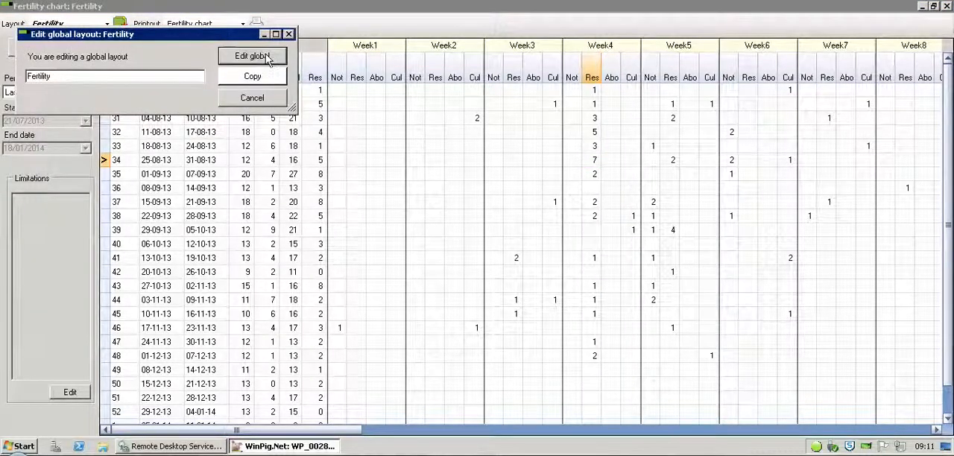
left_click(252, 57)
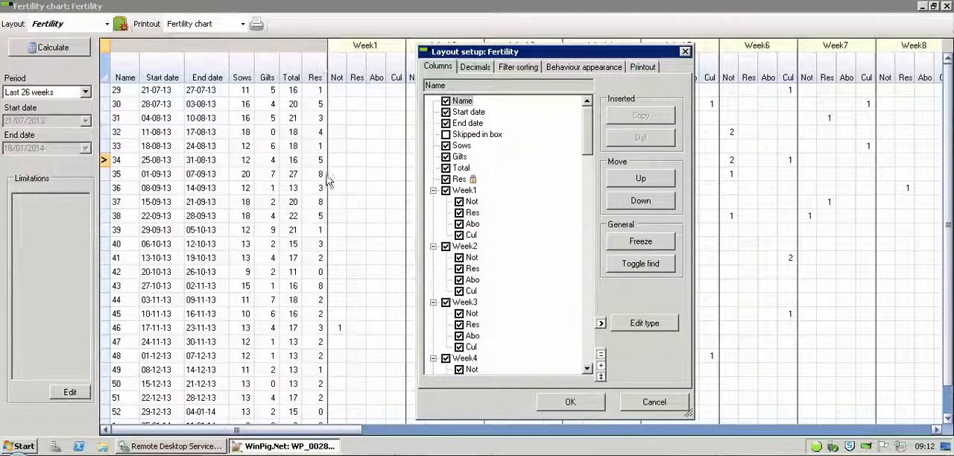
- Freeze columns from Name through Rec and confirm the layout with OK
left_click(459, 179)
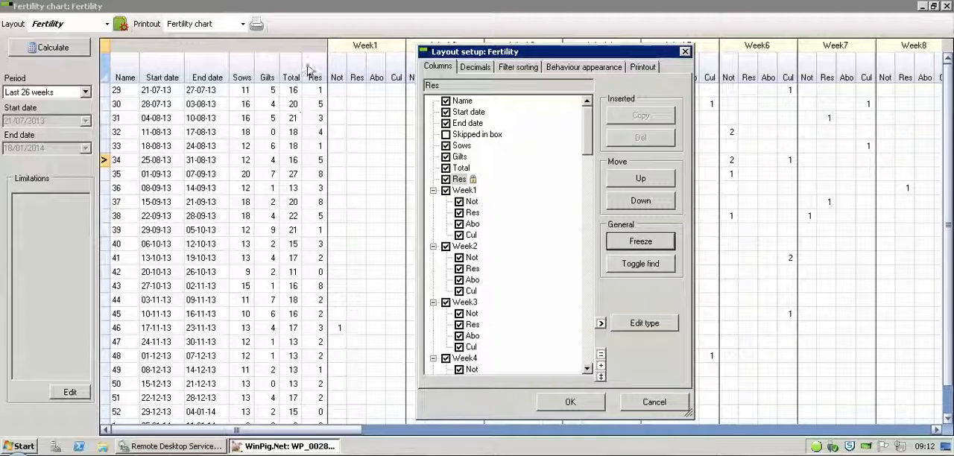
mouse_move(355, 308)
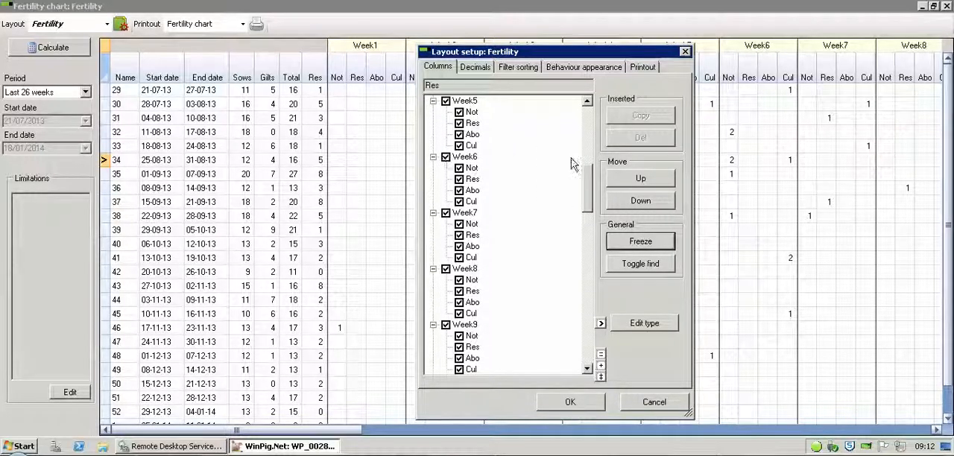
mouse_move(589, 191)
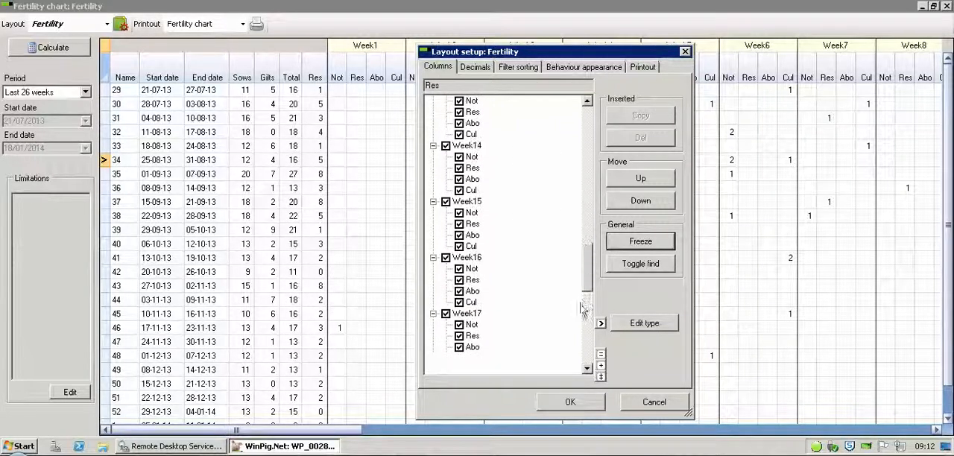
scroll("down", 3)
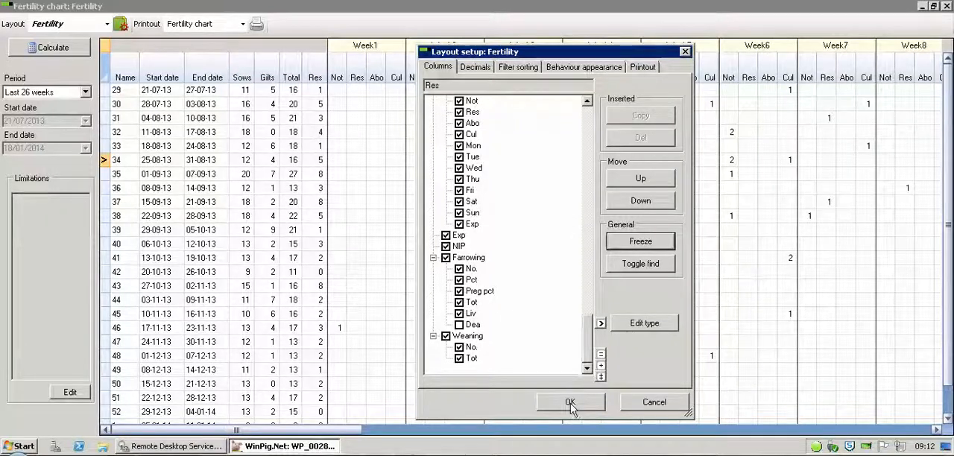
left_click(570, 403)
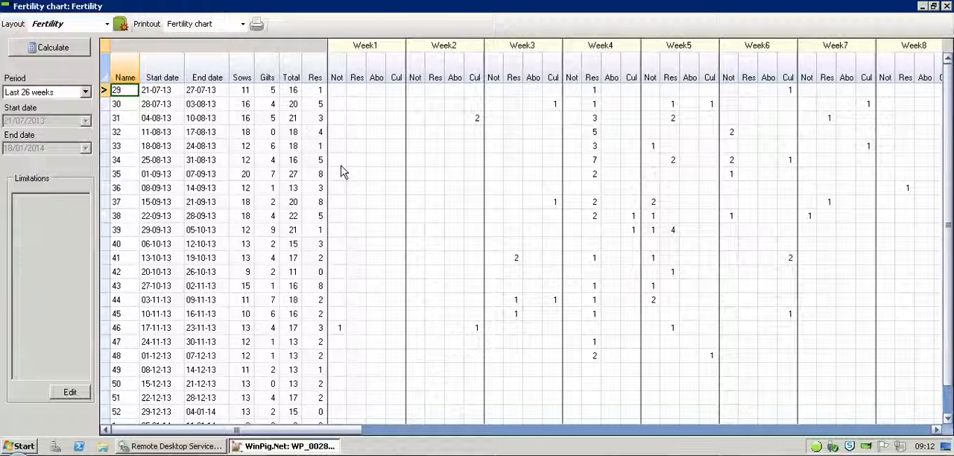
mouse_move(285, 89)
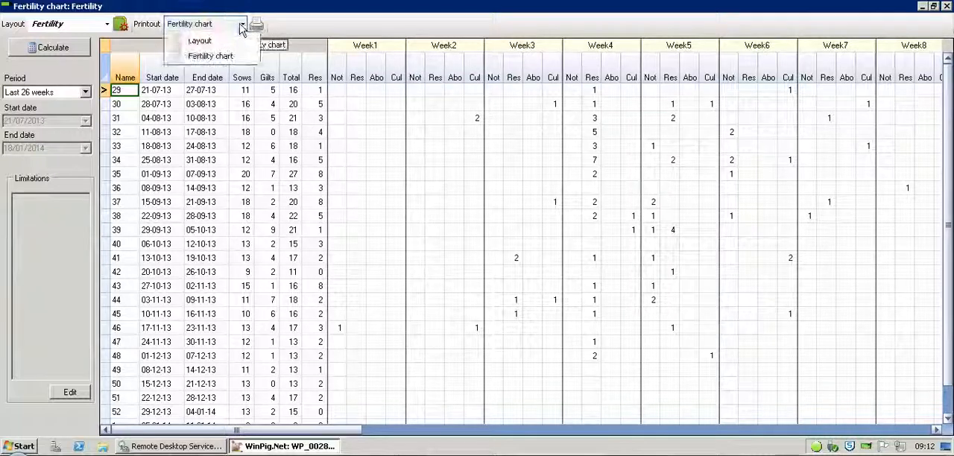
mouse_move(257, 24)
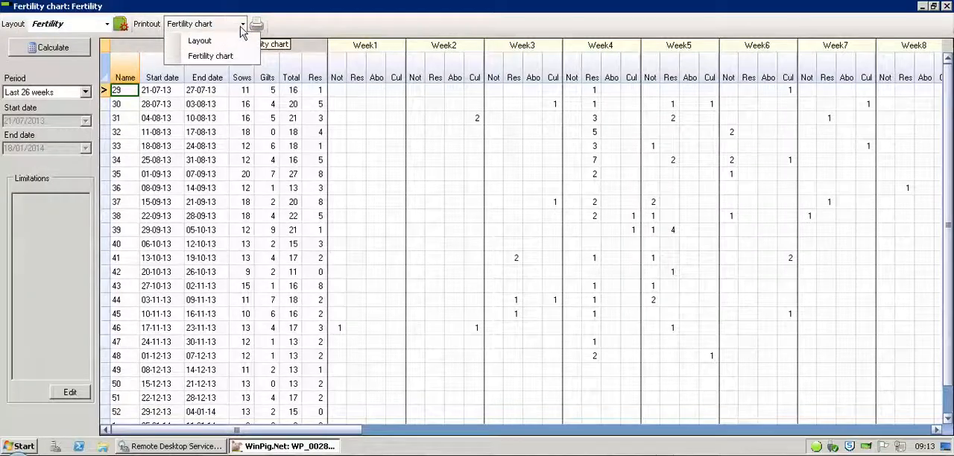
- Select Fertility chart as the printout, showing its print preview
left_click(212, 55)
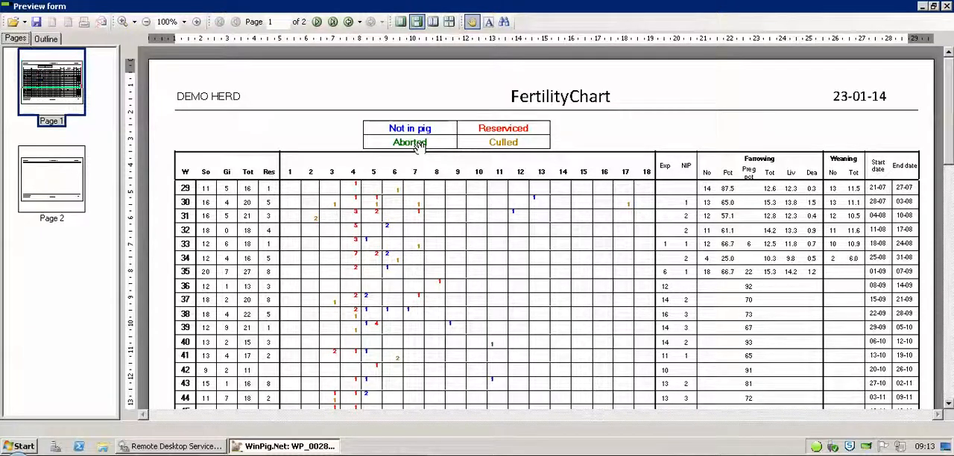
mouse_move(507, 143)
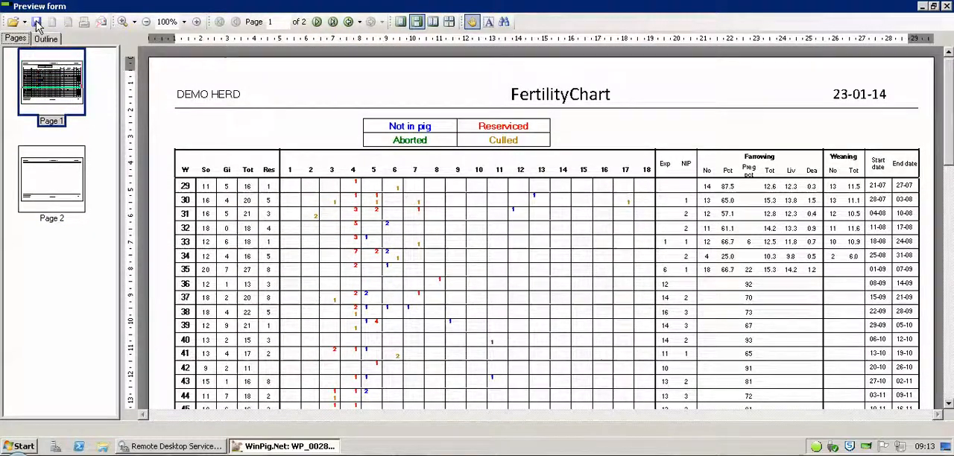
mouse_move(37, 21)
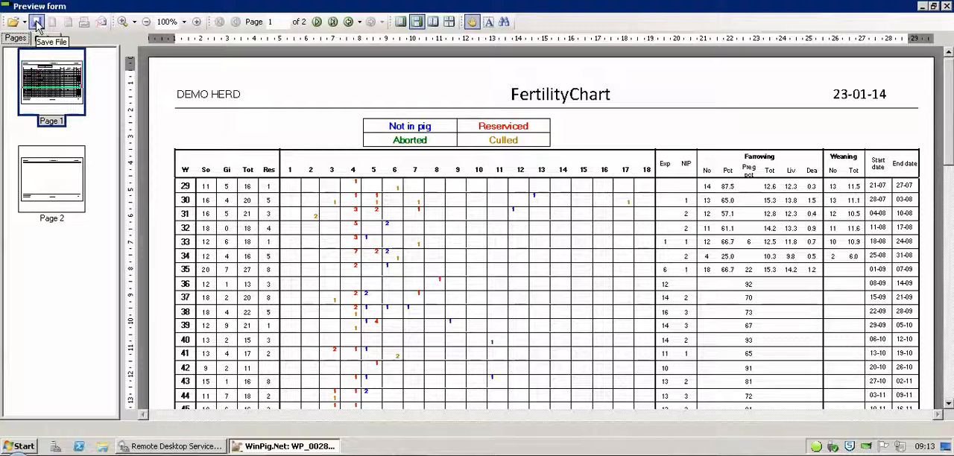
mouse_move(102, 21)
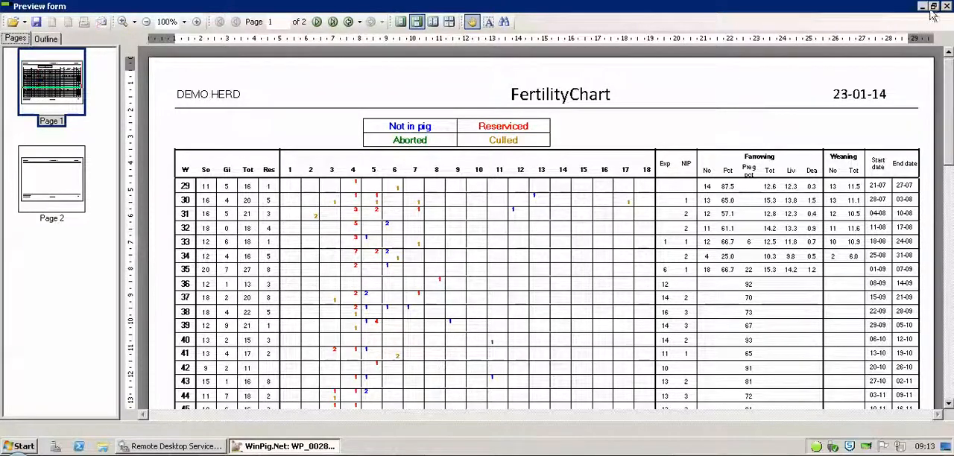
left_click(949, 6)
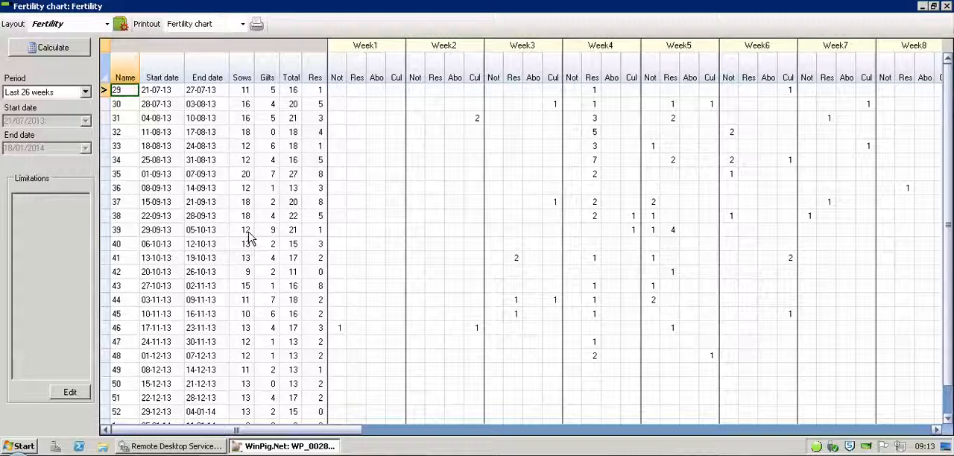